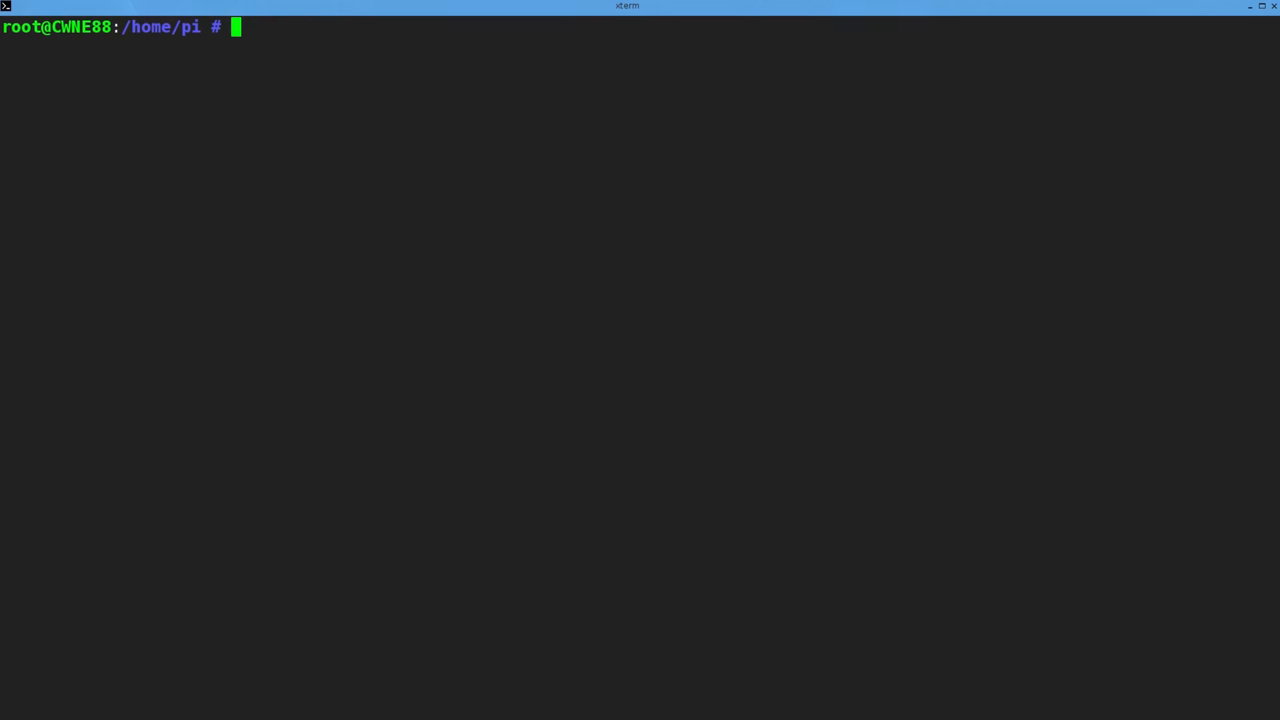
List interfaces with 'ip addr' and enter 'tcpdump -i br0' at the prompt
text(ip addr)
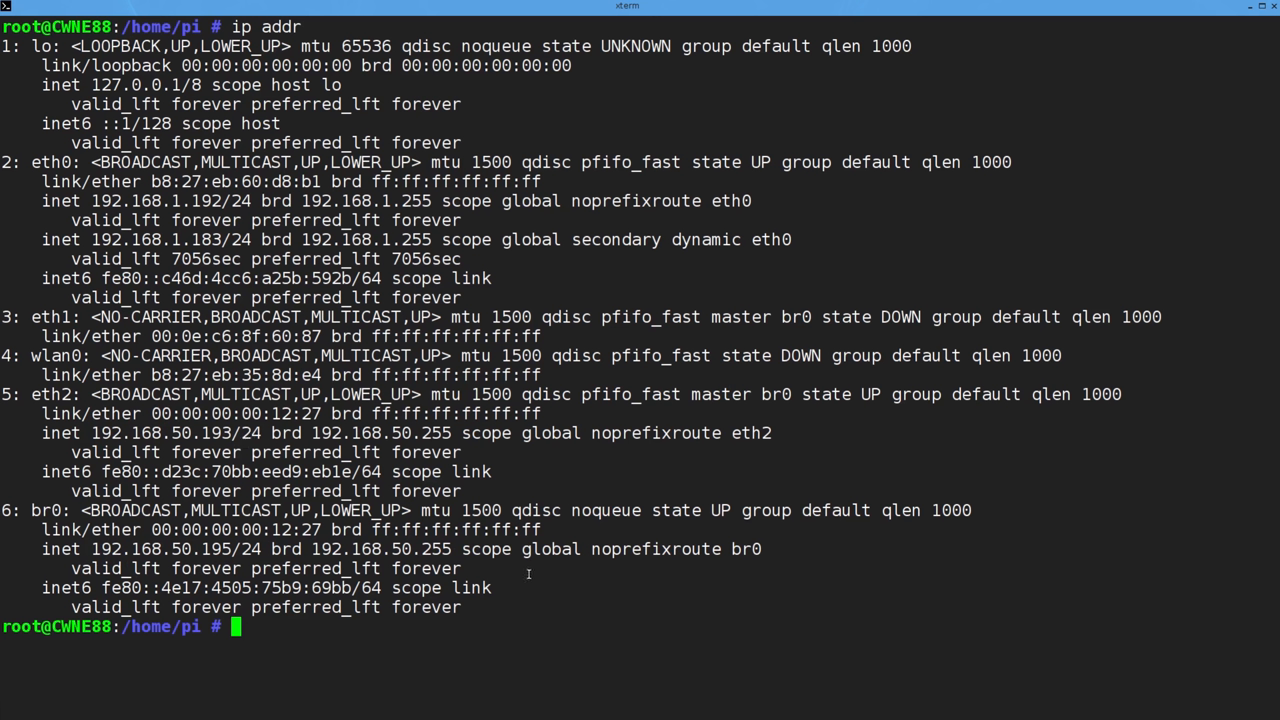
text(tcpdump)
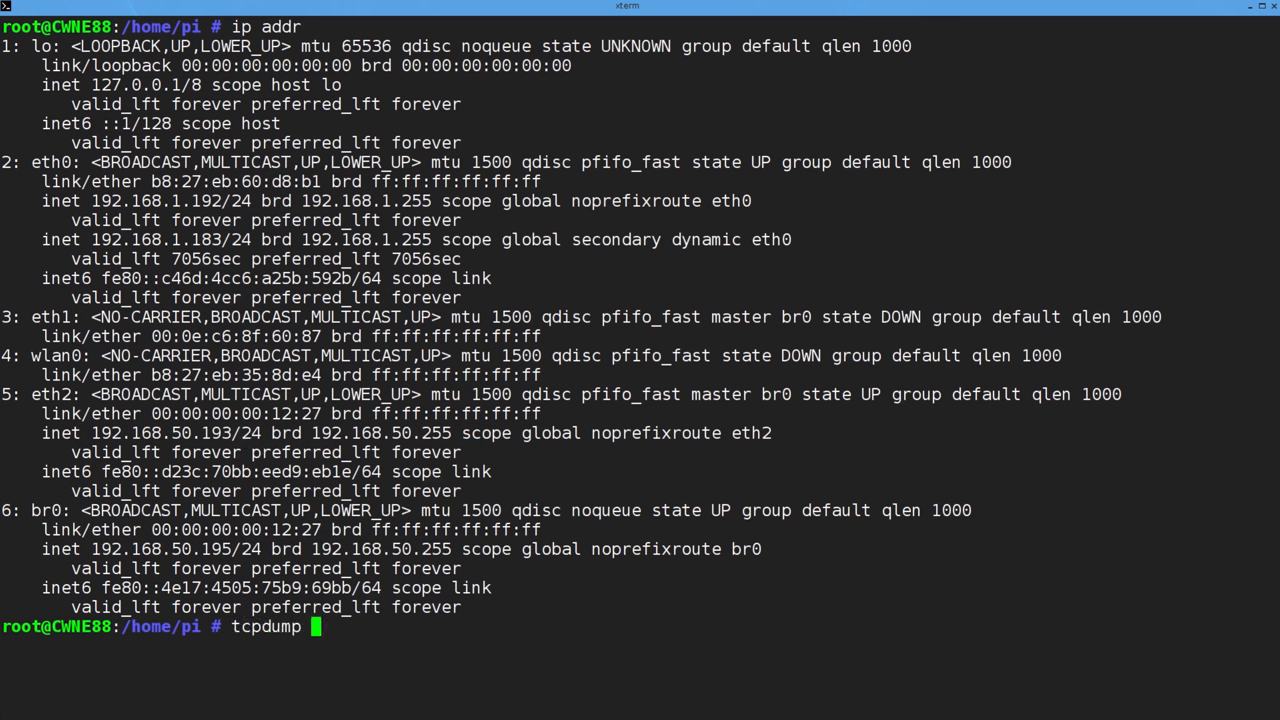
text(-i br0)
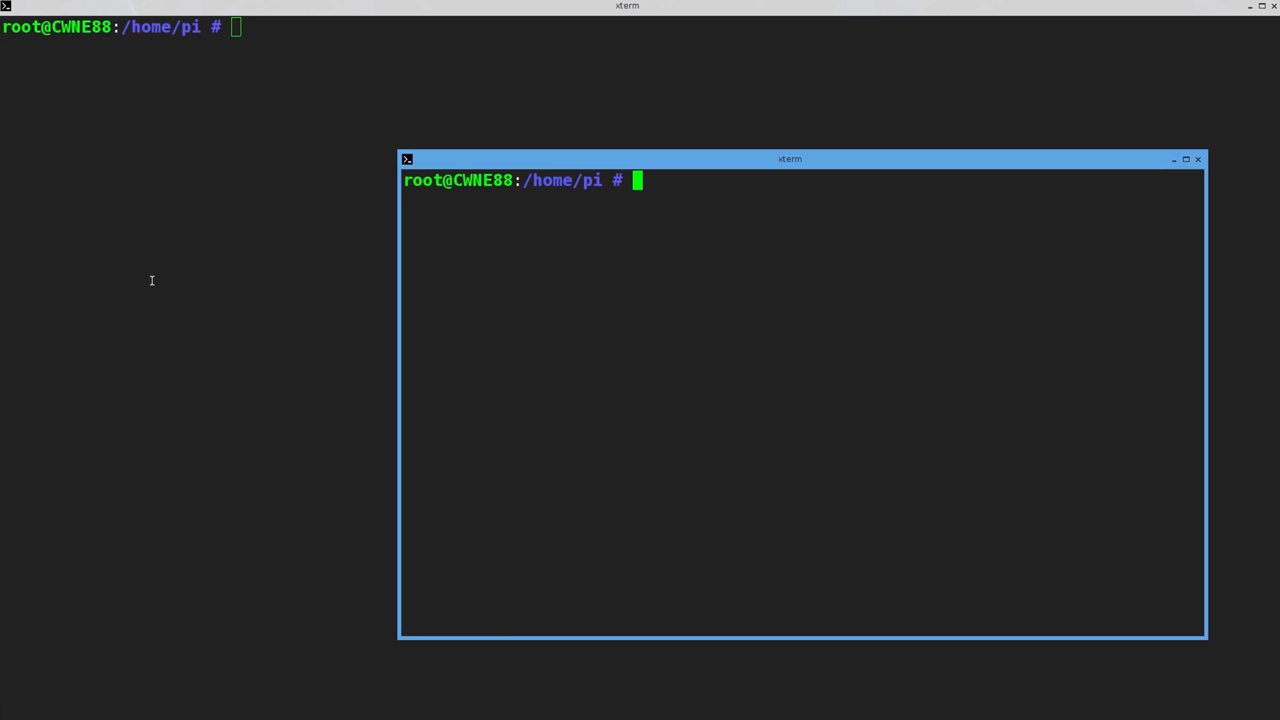
Start 'tcpdump -i br0 -w tv.pcap' in one terminal and a live 'tcpdump' in the other
text(tcpdump -i)
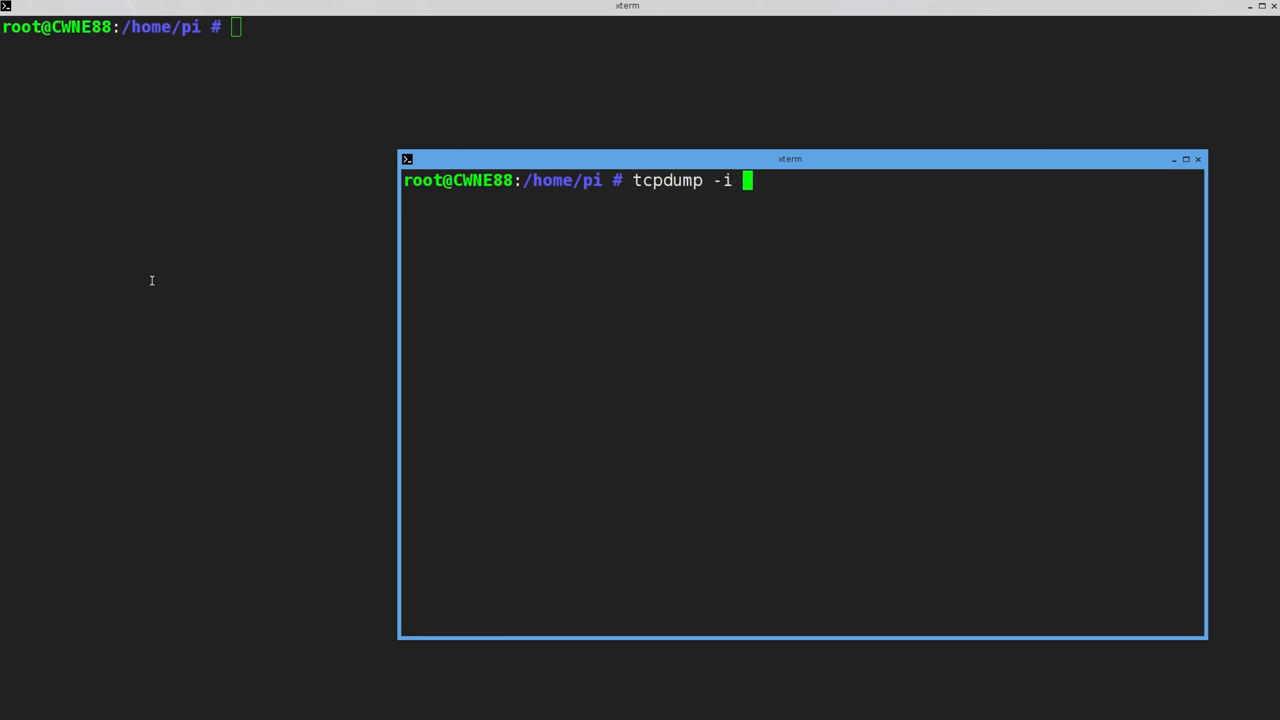
text(br0 -)
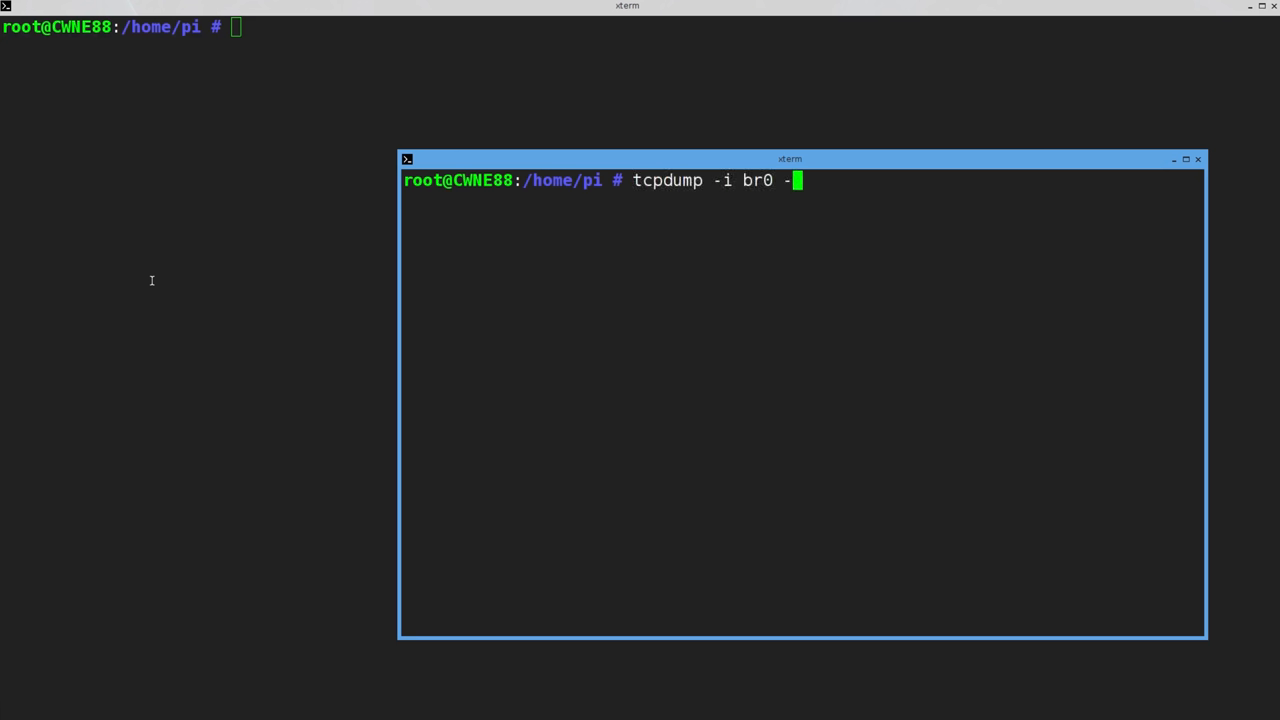
text(w tv.pca)
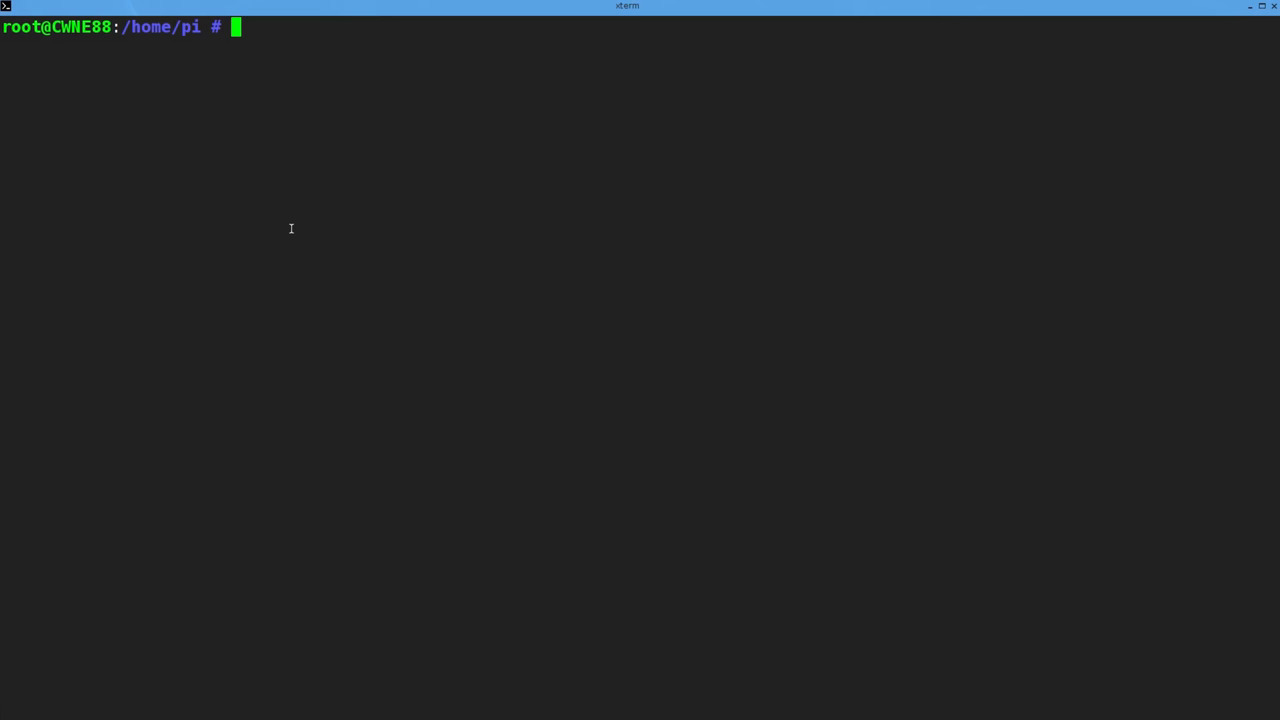
text(tcpdump -)
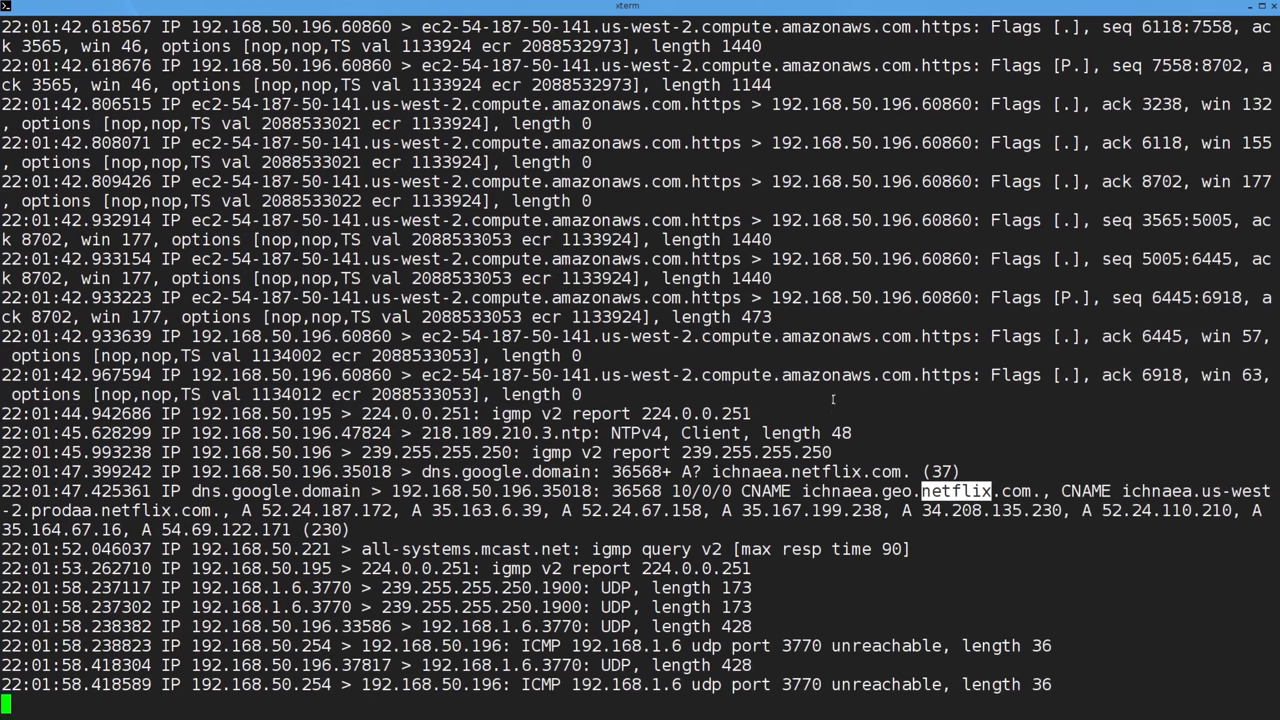
scroll(down, 3)
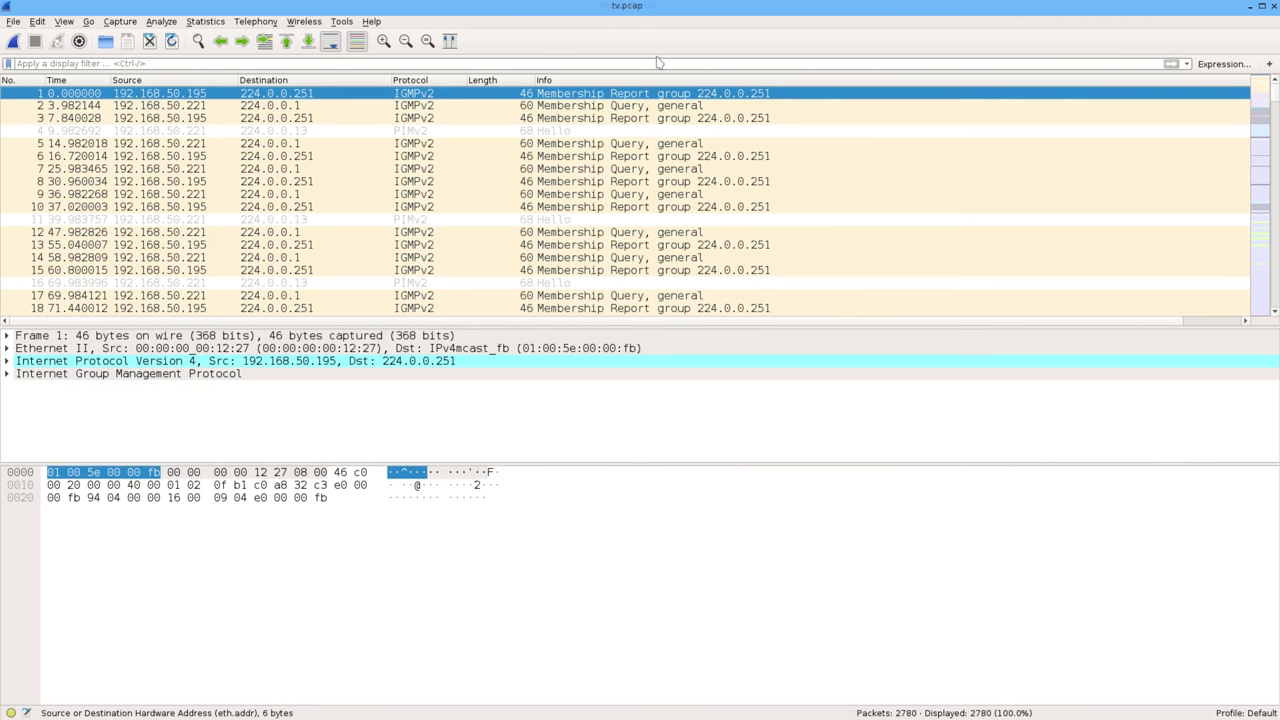
Filter 'bootp', then apply the packet's source MAC cc:a1:2b:54:7c:55 as the display filter
text(bootp)
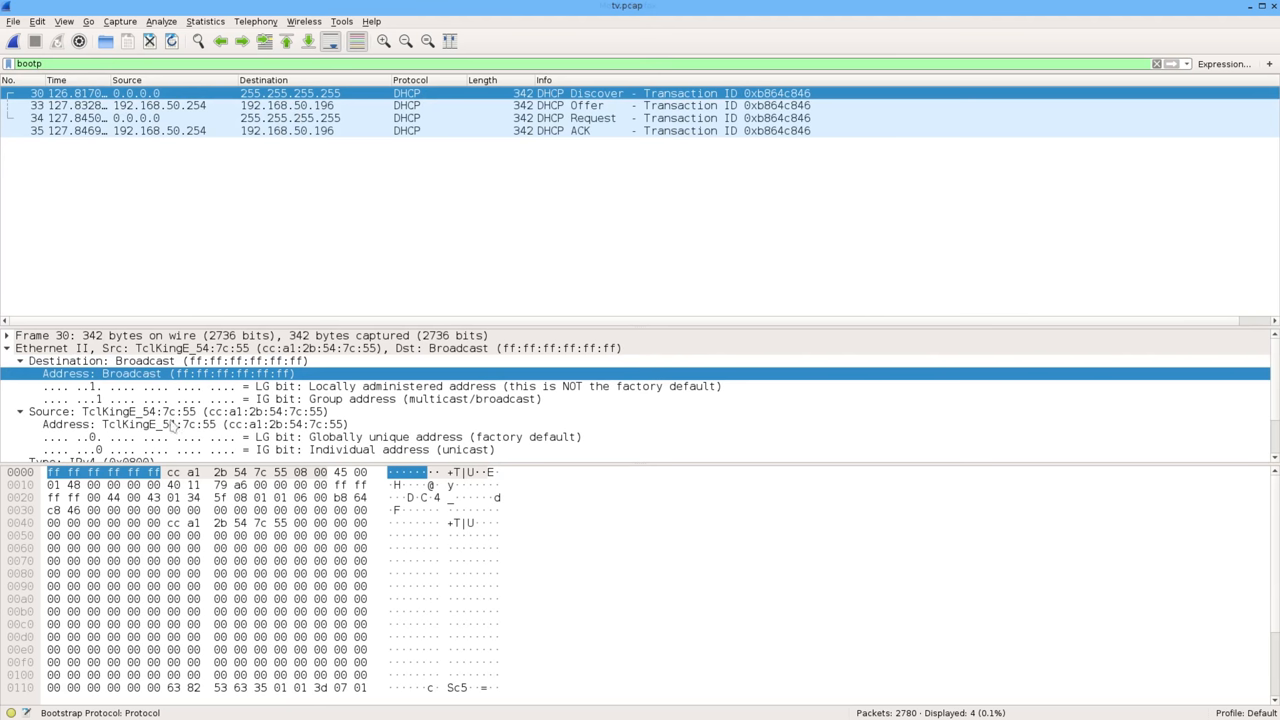
right_click(176, 424)
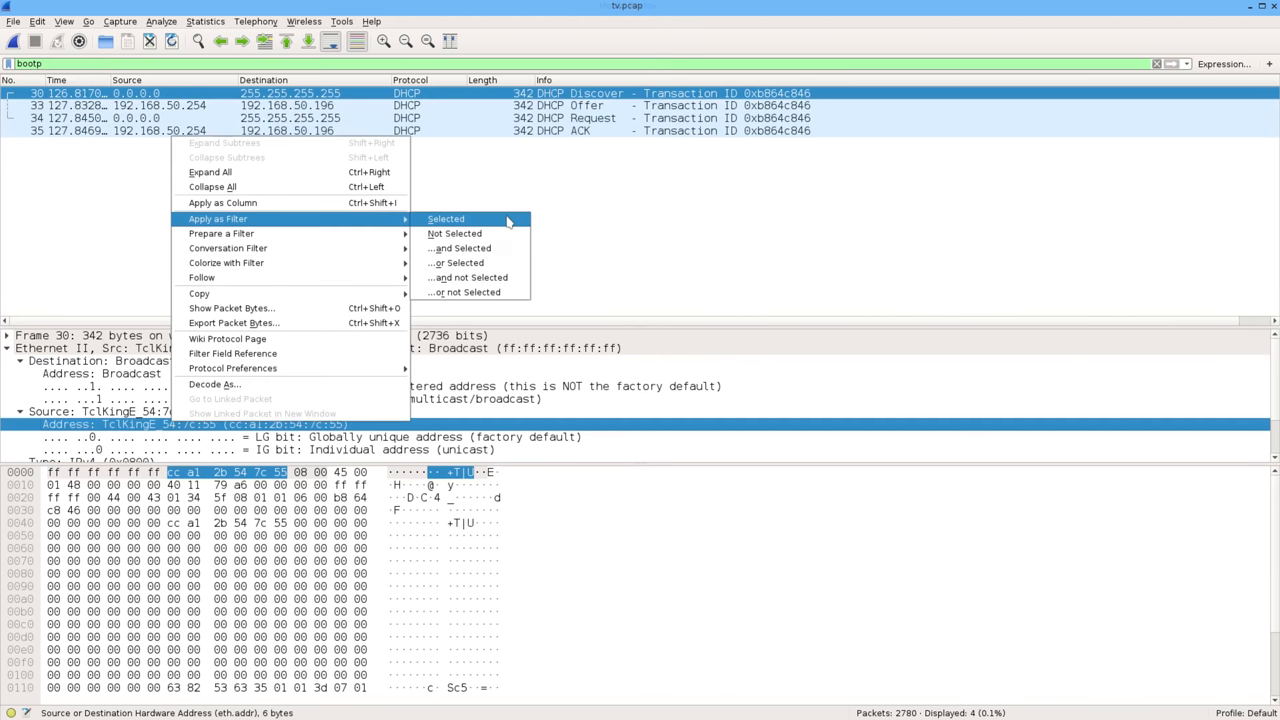
click(446, 218)
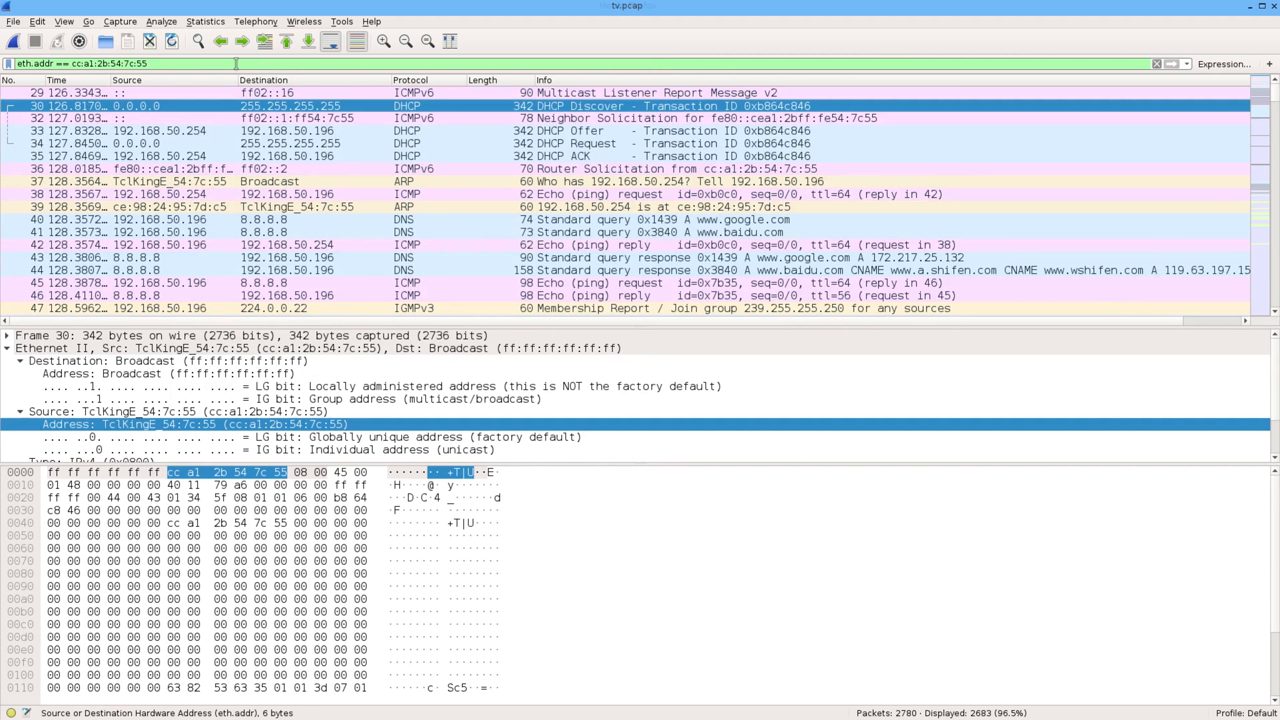
mouse_move(1200, 284)
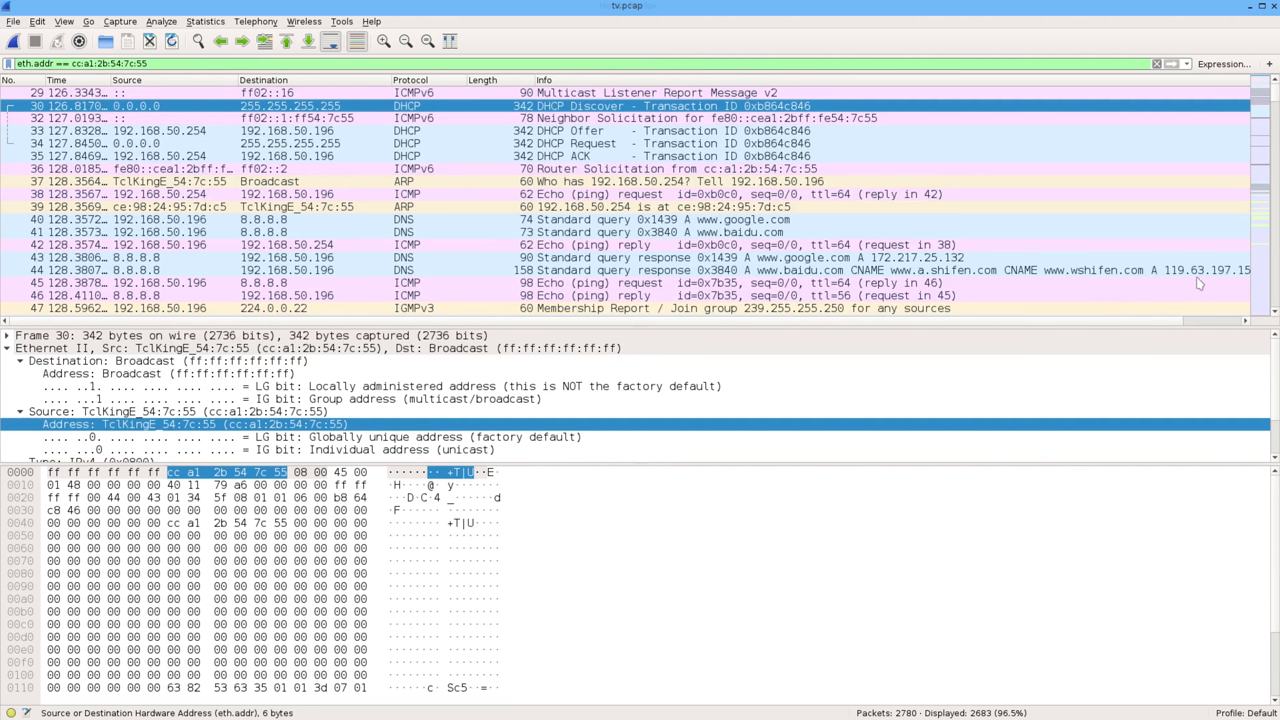
mouse_move(1020, 6)
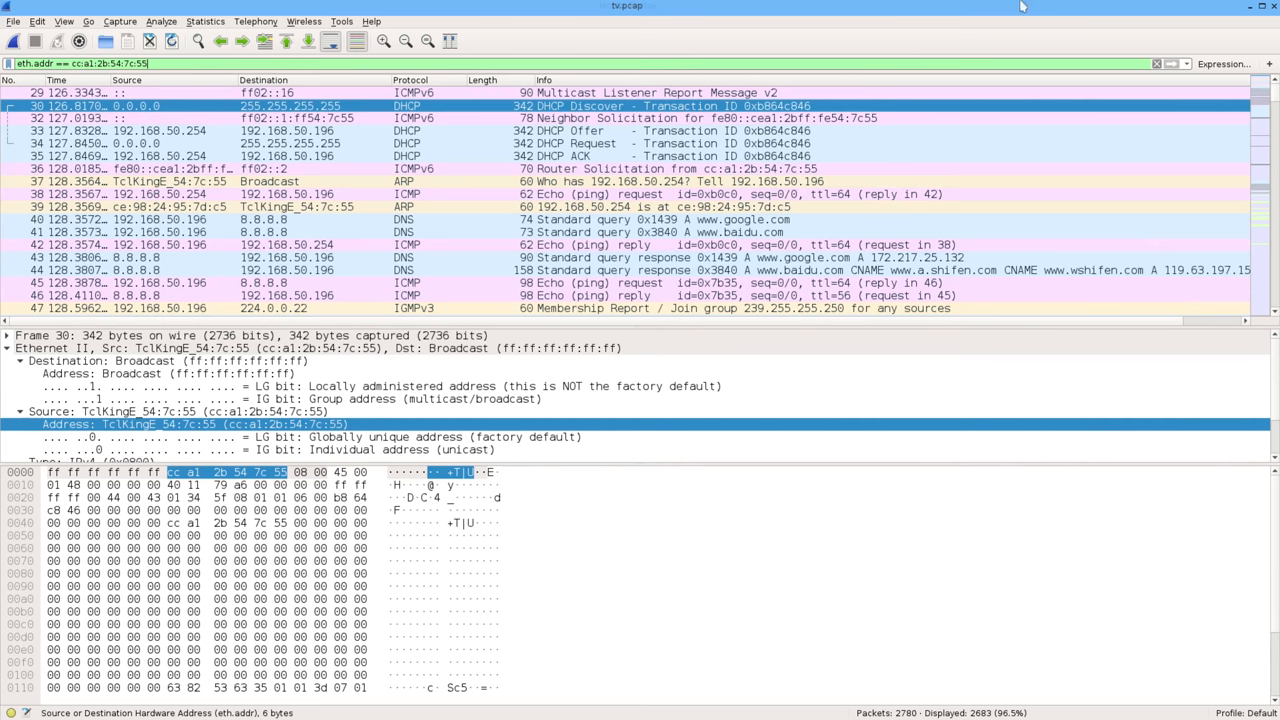
mouse_move(868, 62)
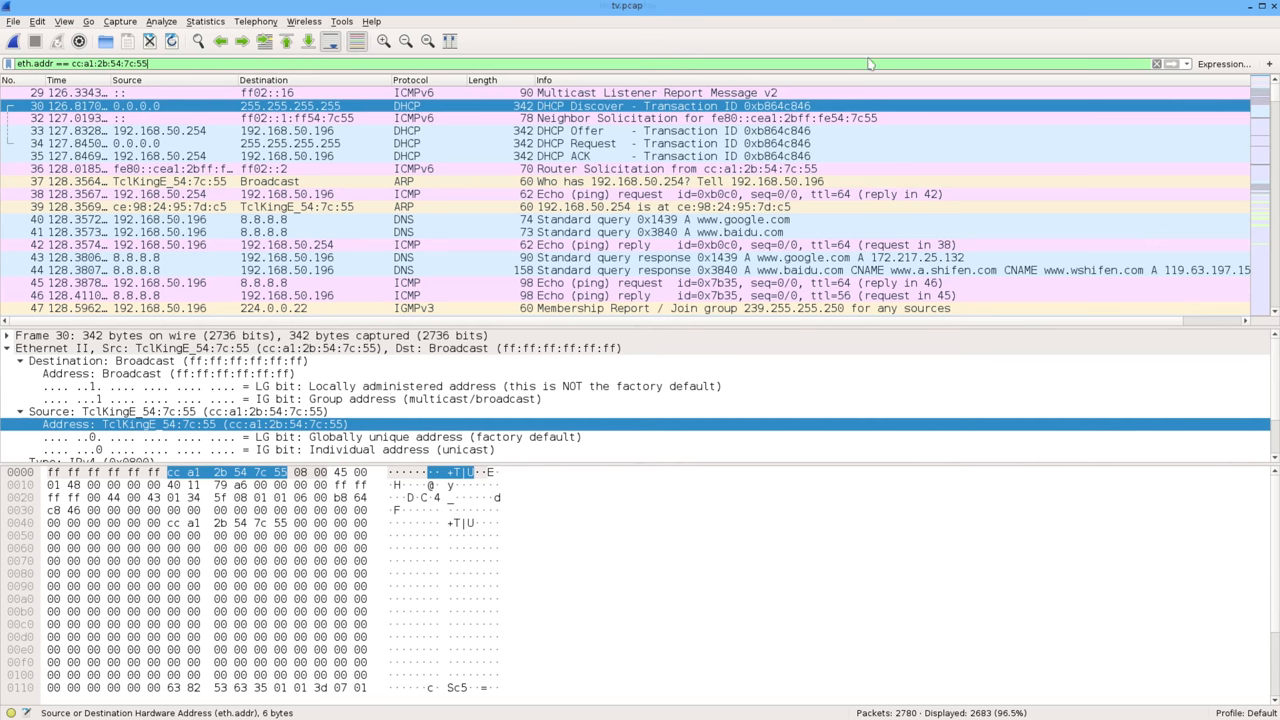
Filter the capture to DNS packets only with 'dns'
text(dns)
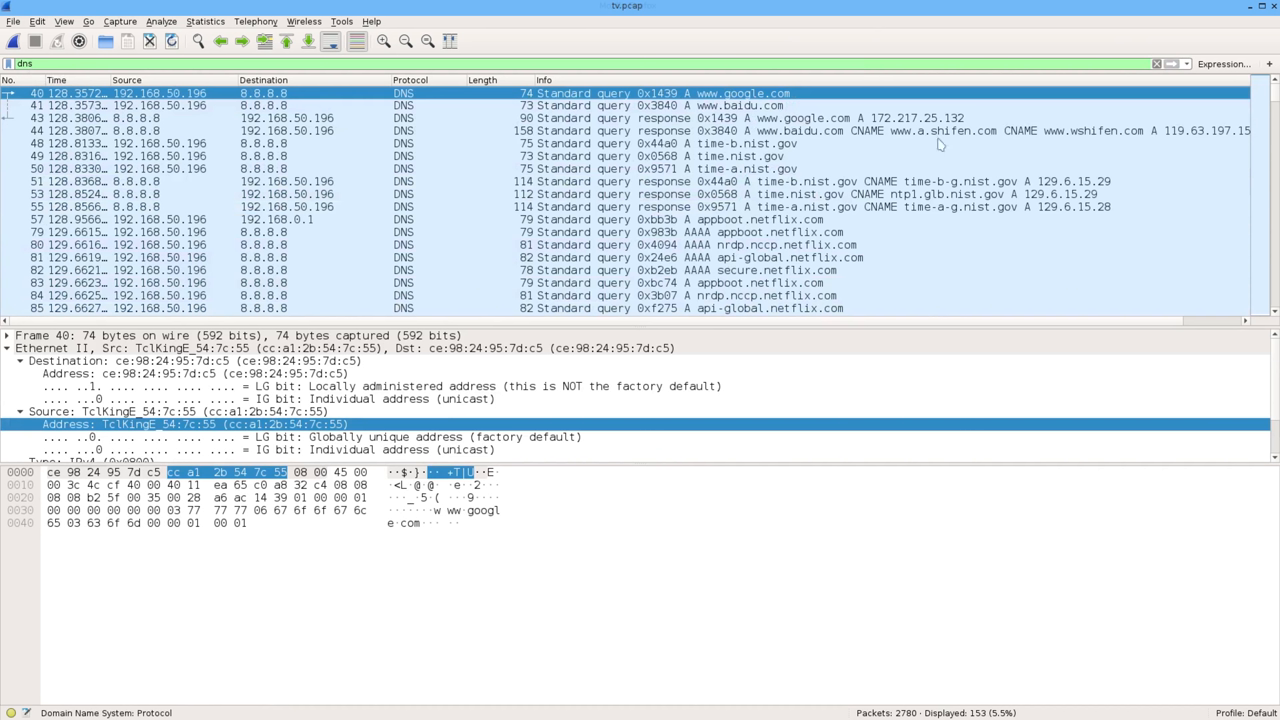
mouse_move(940, 144)
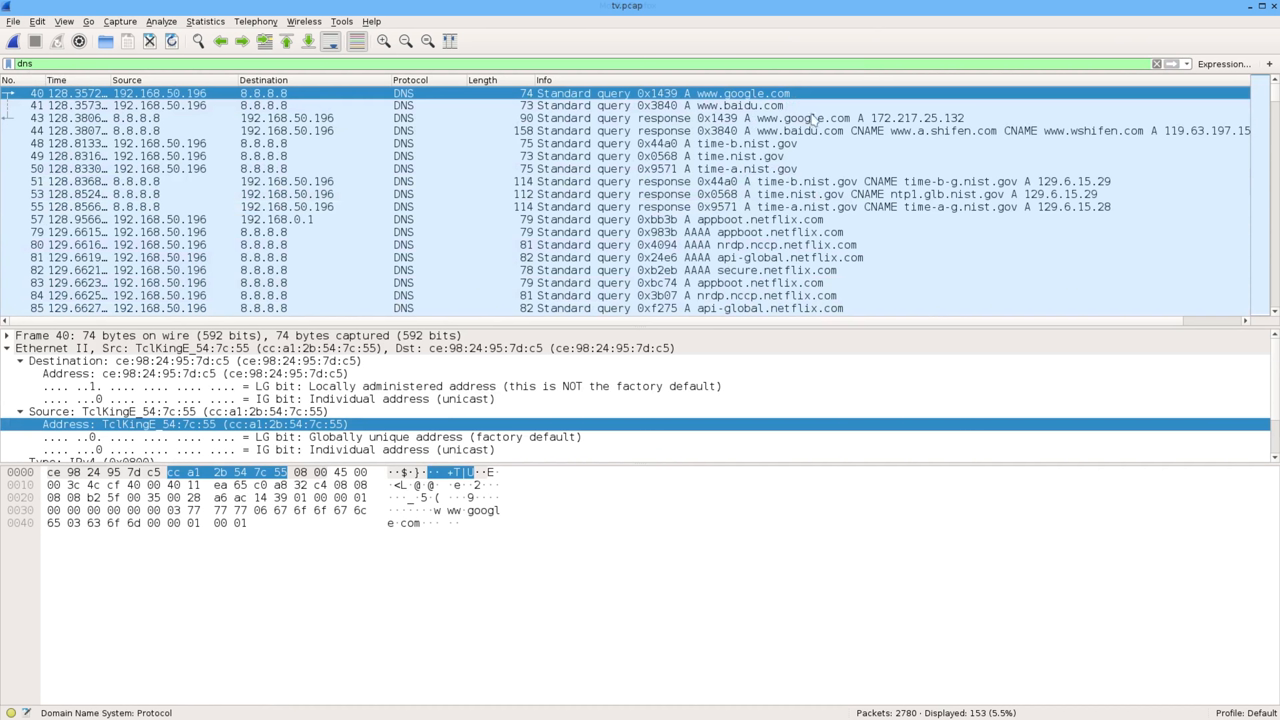